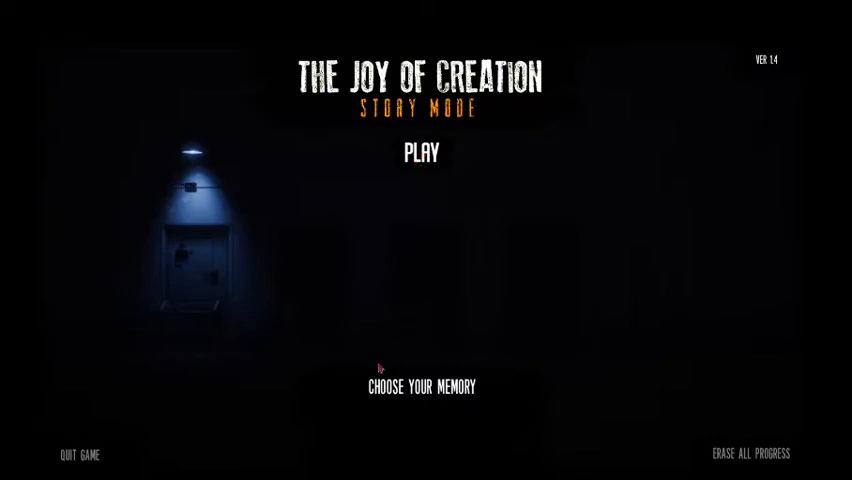
{"action": "mouse_move", "coordinate": [424, 296]}
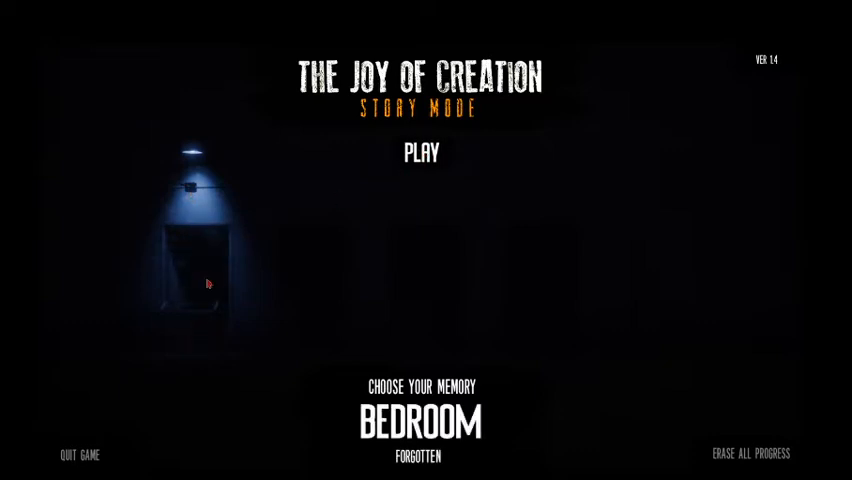
{"action": "mouse_move", "coordinate": [330, 304]}
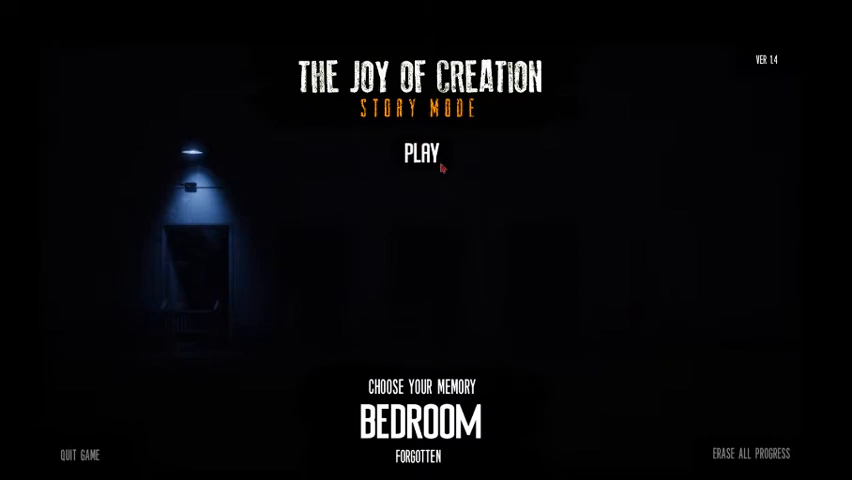
{"action": "left_click", "coordinate": [420, 156]}
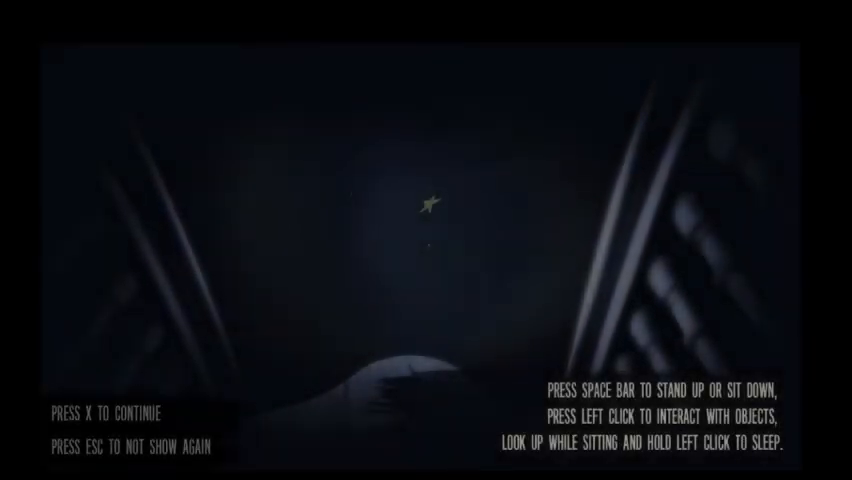